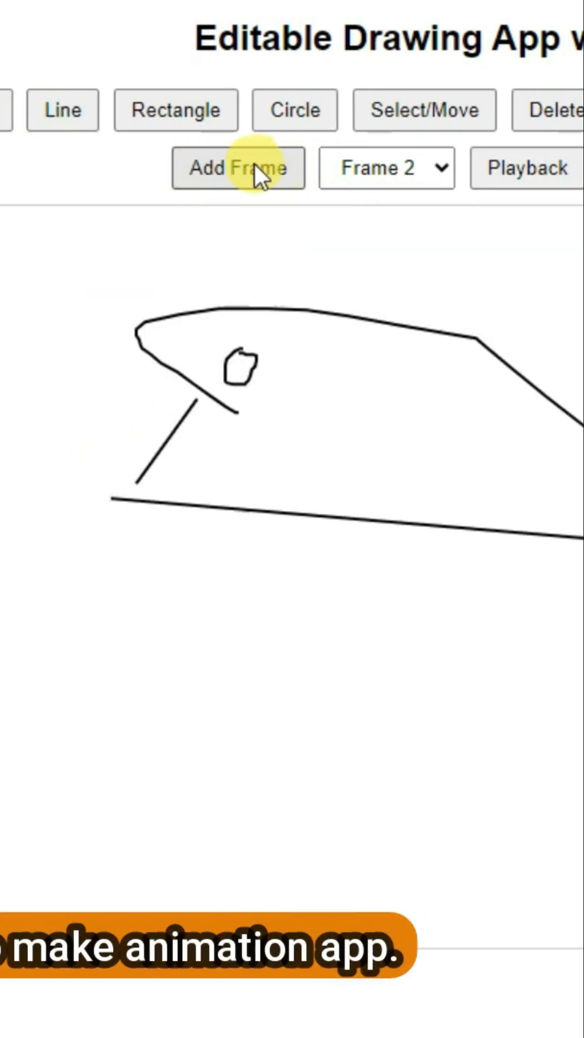
- Add another frame to the whale drawing and play all six frames back as an animation
{"action": "left_click", "coordinate": [237, 168]}
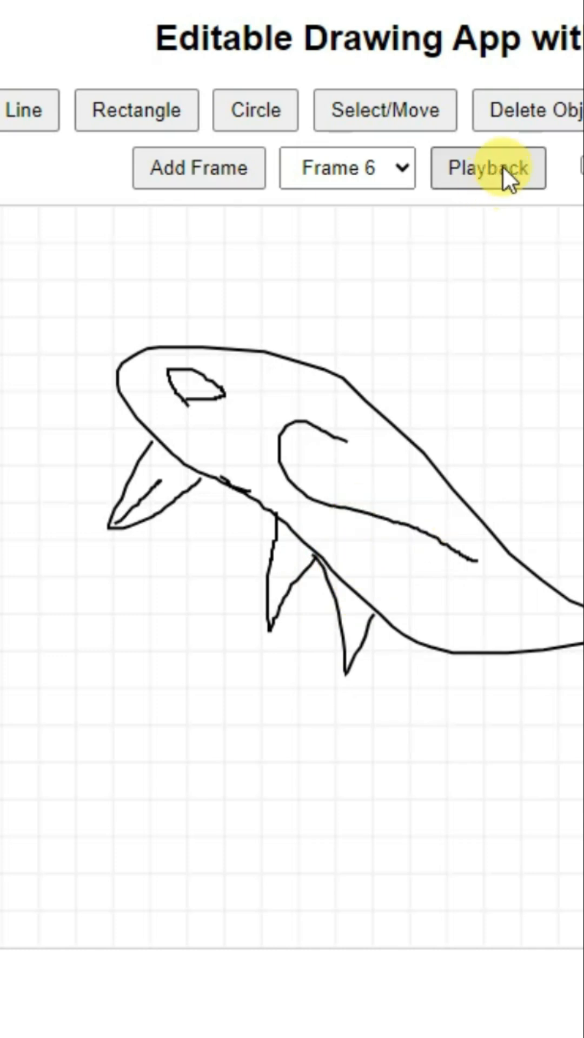
{"action": "left_click", "coordinate": [487, 167]}
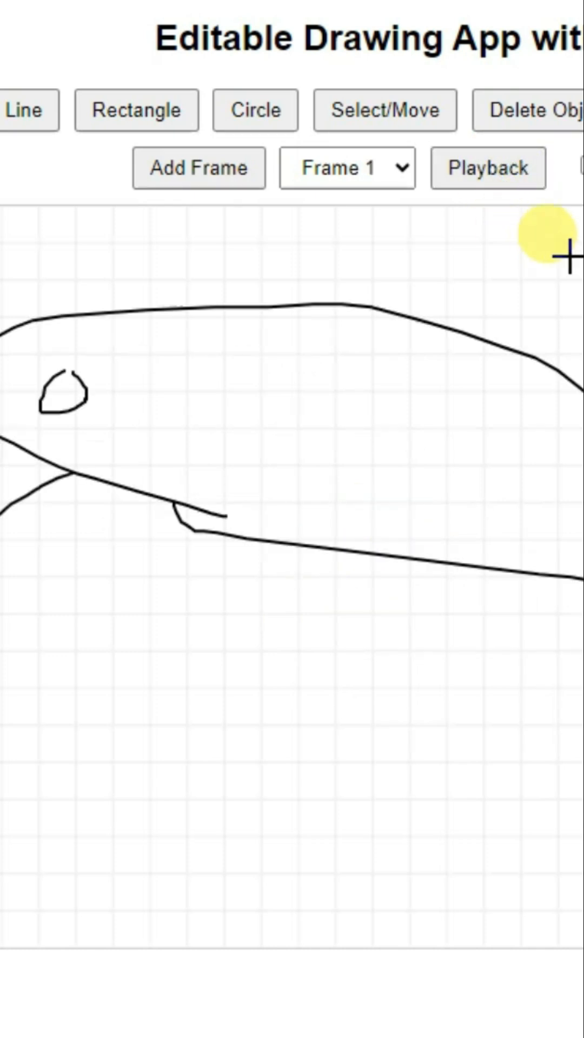
{"action": "left_click", "coordinate": [347, 167]}
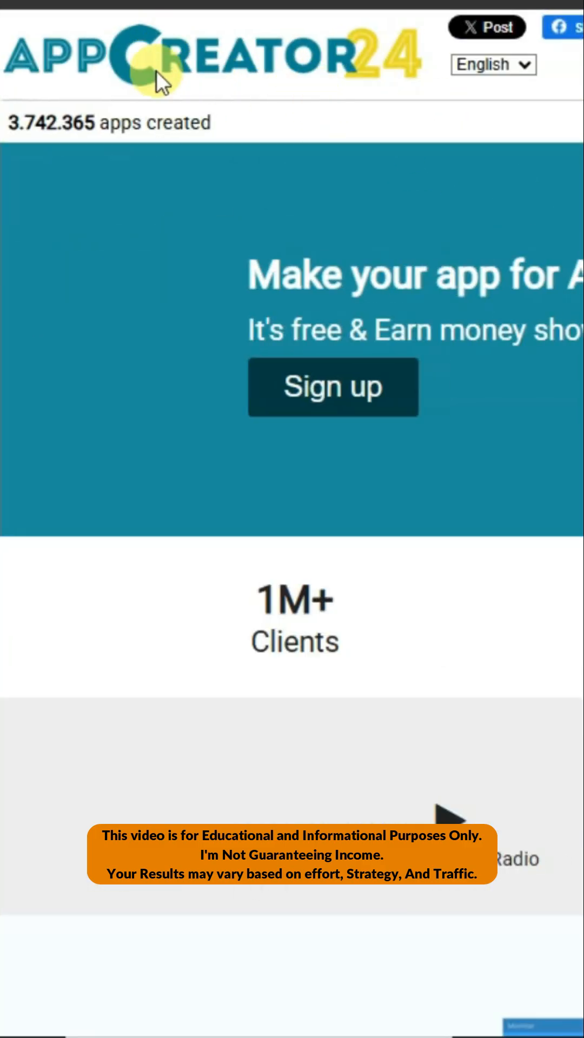
{"action": "mouse_move", "coordinate": [423, 223]}
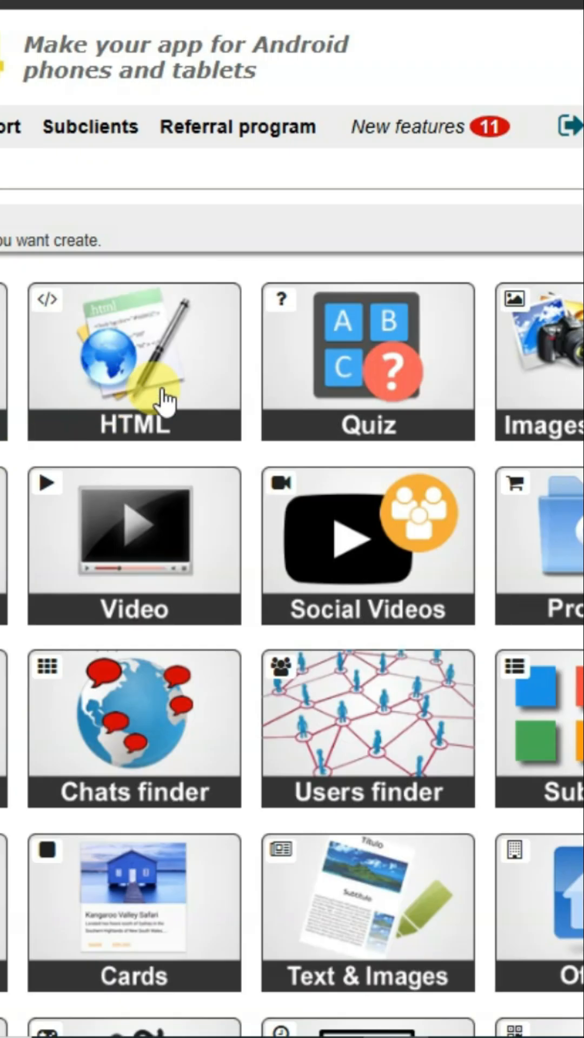
- Create an HTML section 'animation' with directly entered, pasted drawing-app code, and save it
{"action": "left_click", "coordinate": [134, 362]}
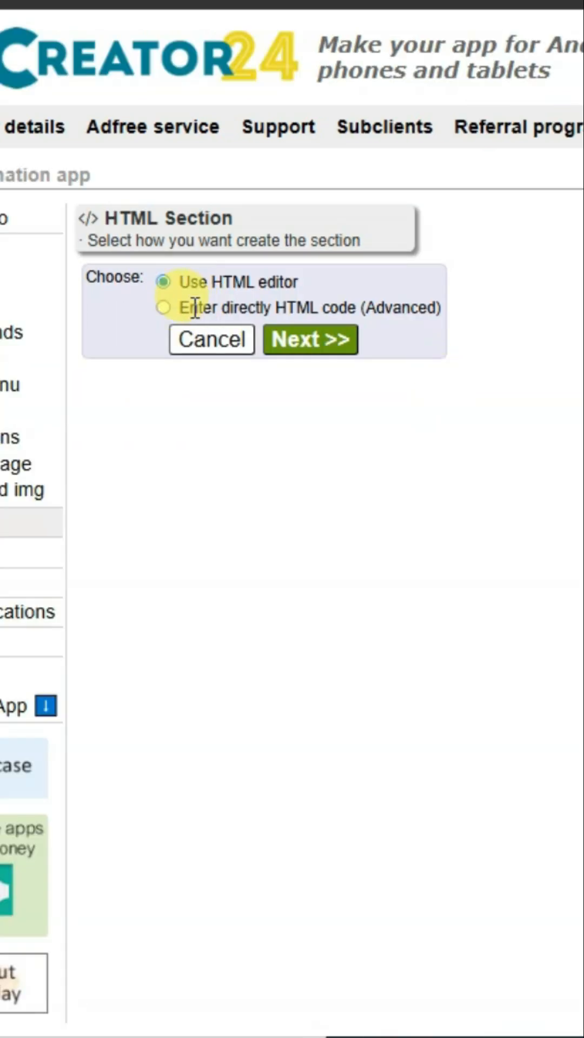
{"action": "left_click", "coordinate": [163, 307]}
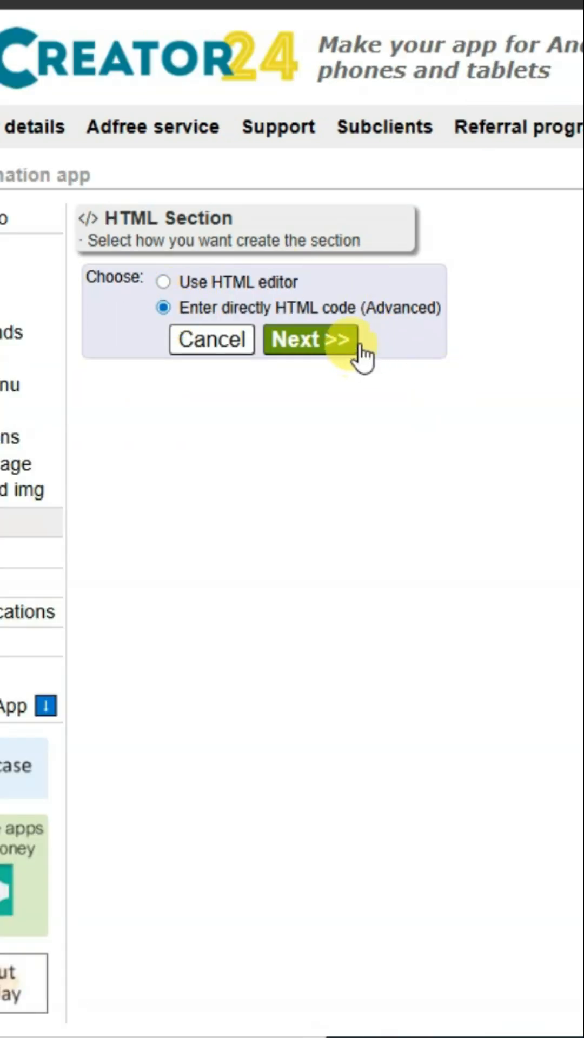
{"action": "left_click", "coordinate": [309, 339]}
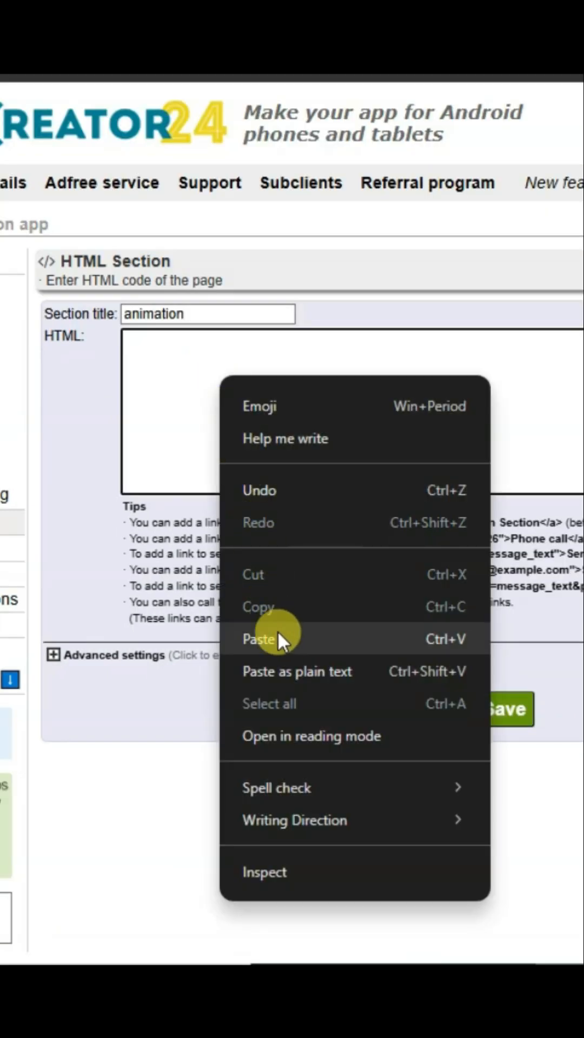
{"action": "left_click", "coordinate": [260, 639]}
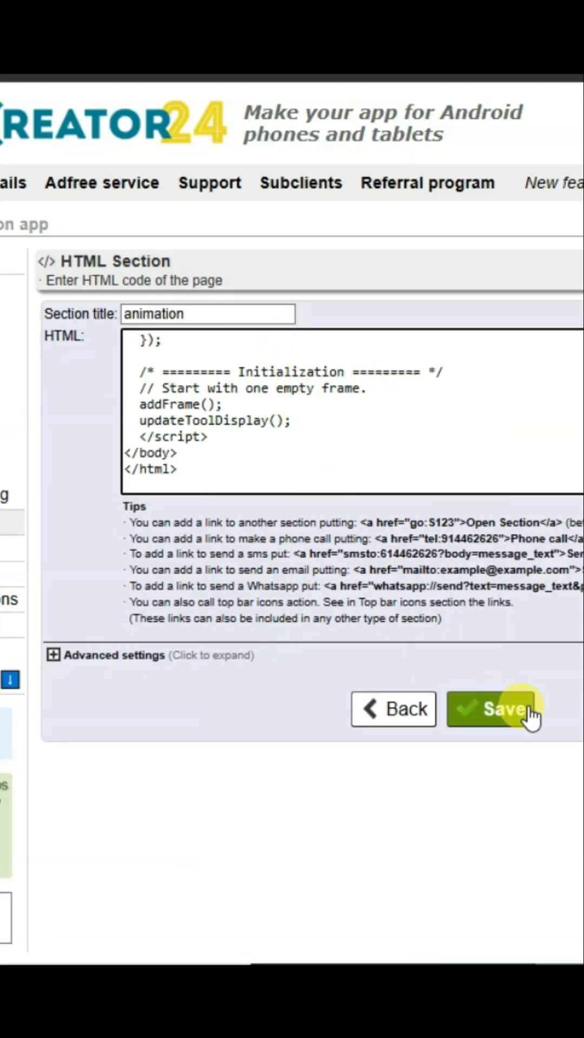
{"action": "left_click", "coordinate": [493, 708]}
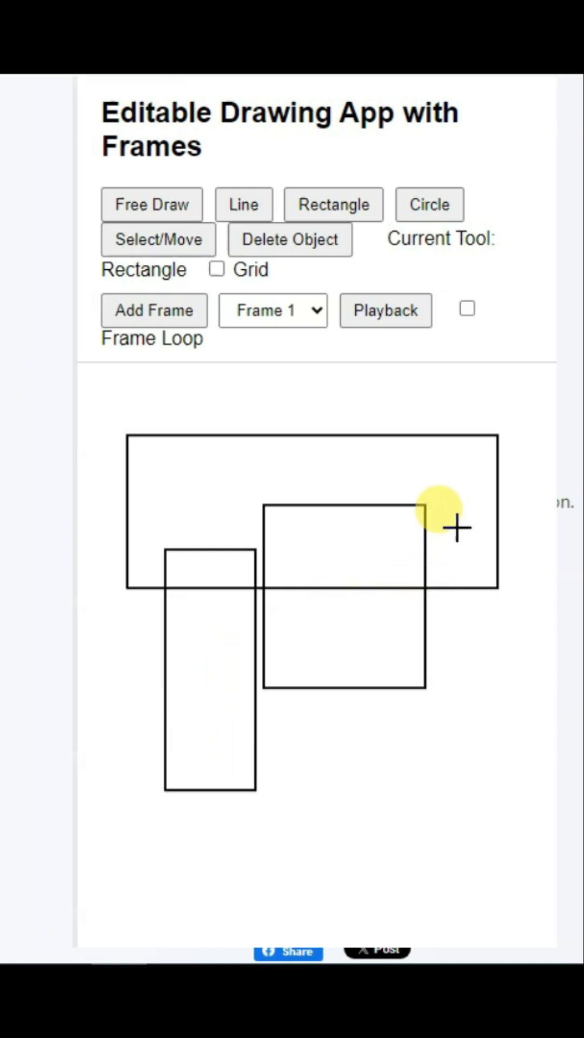
- Draw a fourth tall, narrow rectangle to the right of the three existing ones
{"action": "left_click_drag", "start_coordinate": [447, 510], "coordinate": [480, 748]}
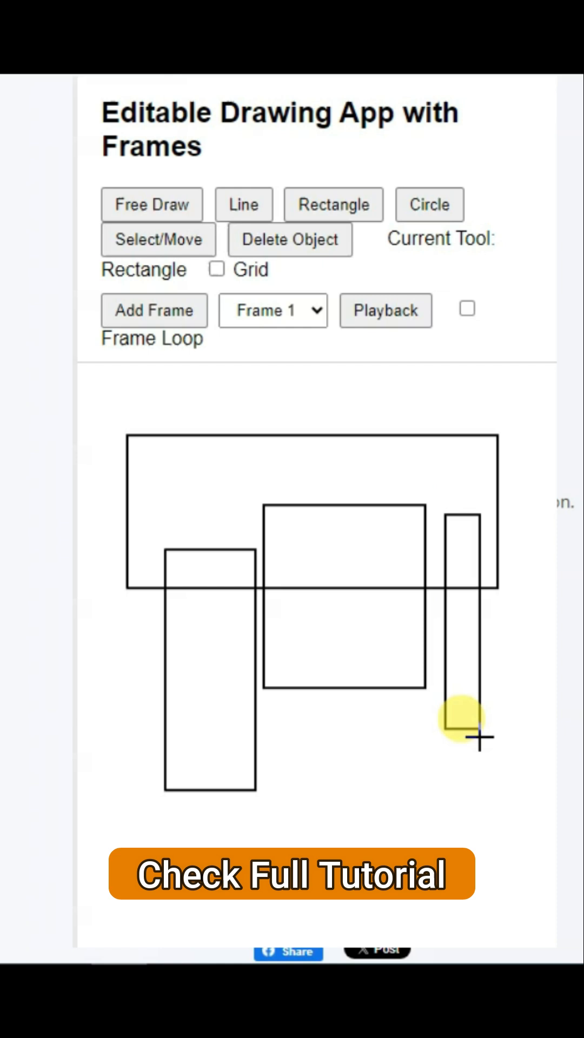